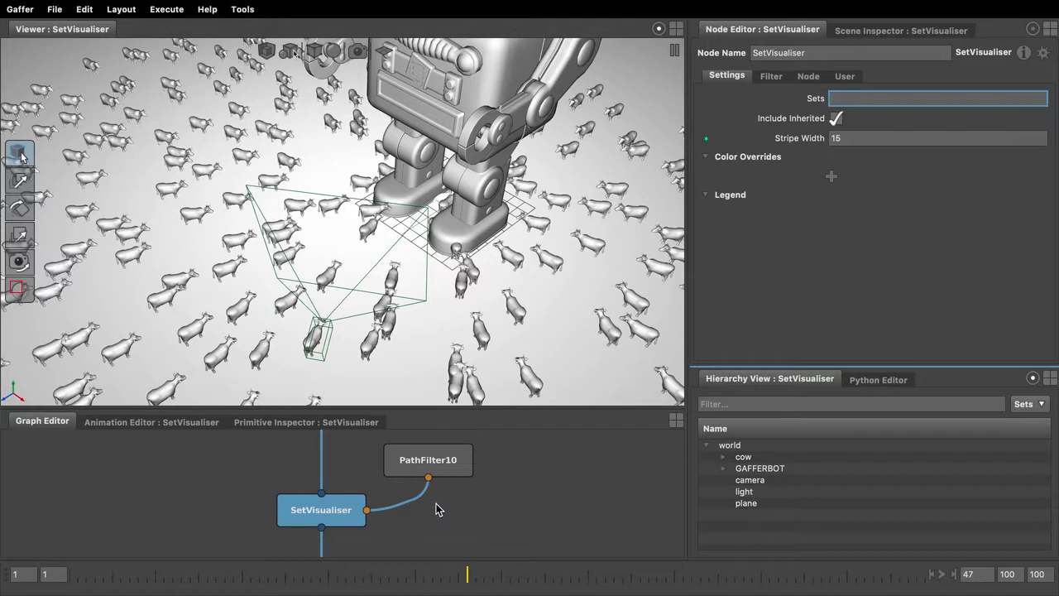
mouse_move(488, 503)
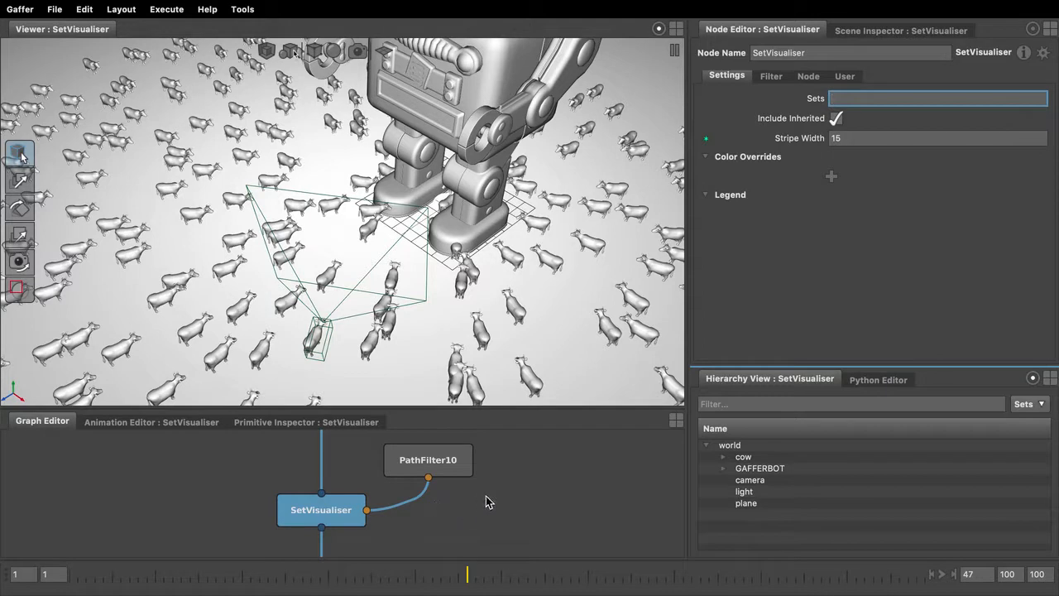
mouse_move(351, 212)
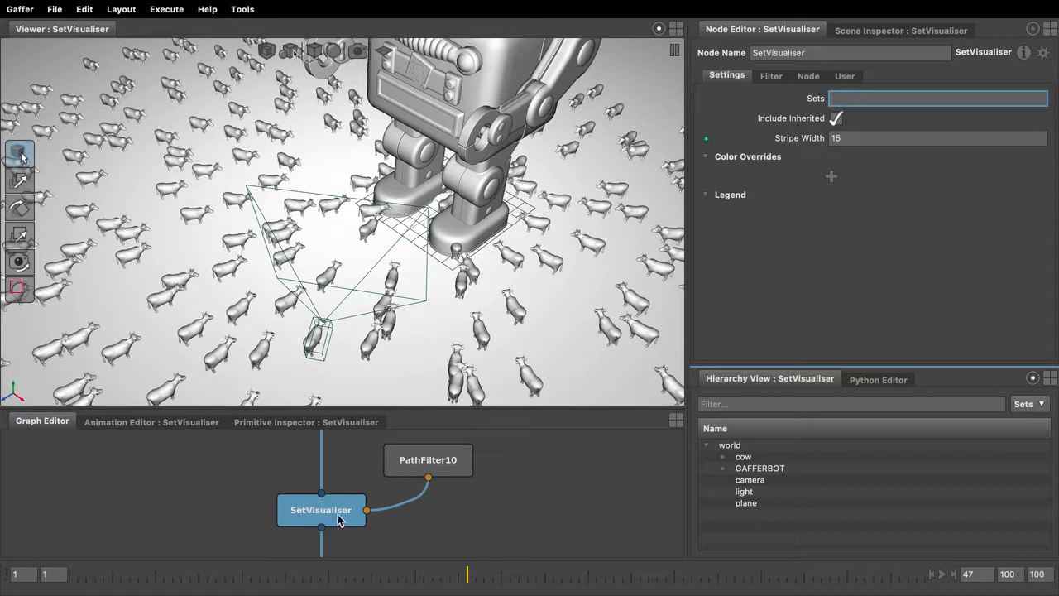
mouse_move(281, 245)
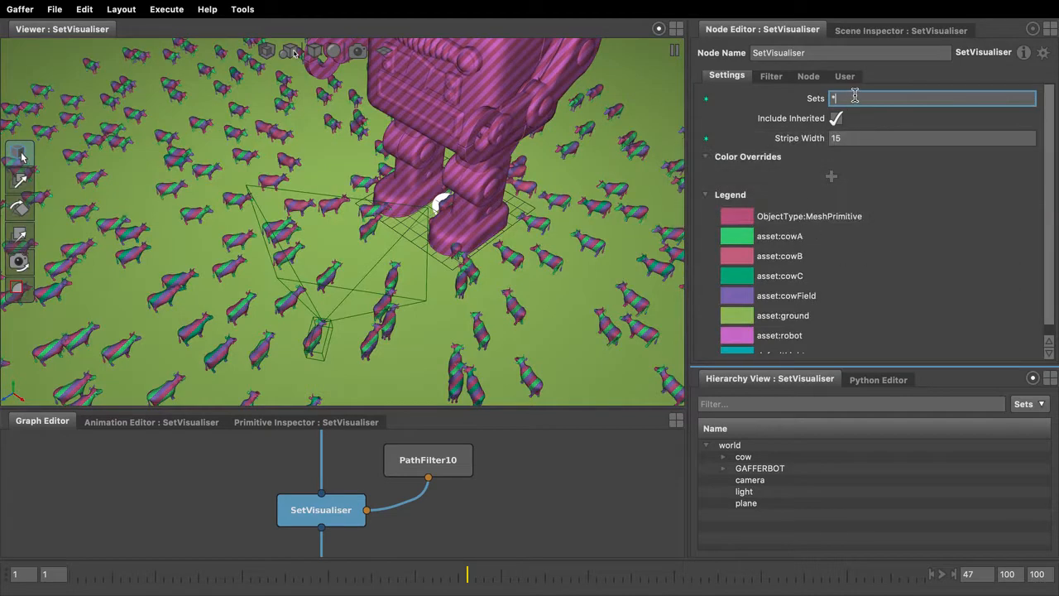
Step: Filter the SetVisualiser to asset:* sets so the legend lists only asset sets
text(asset:)
click(932, 138)
text(25)
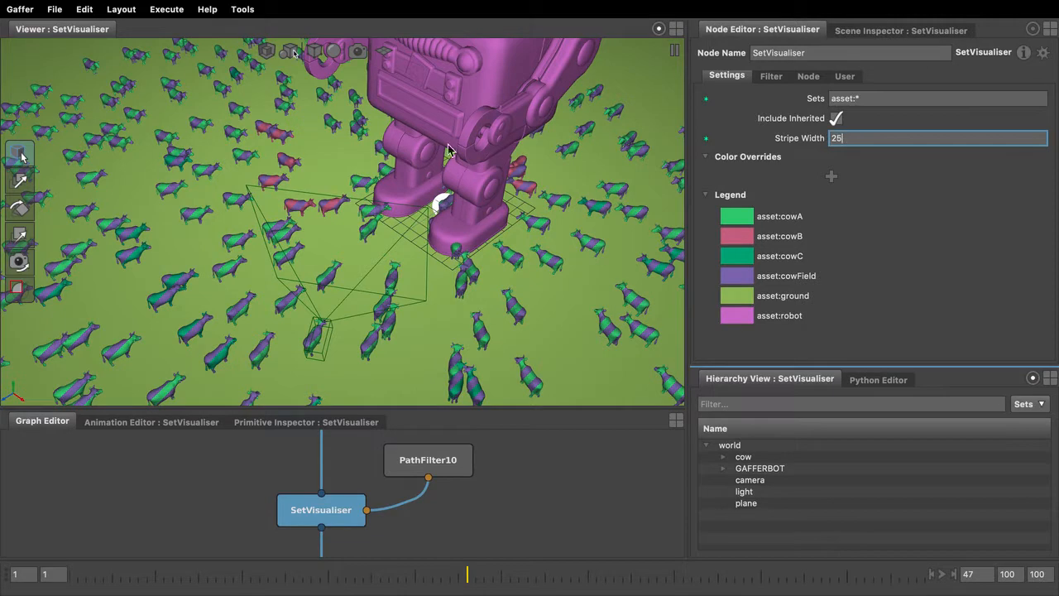
mouse_move(519, 157)
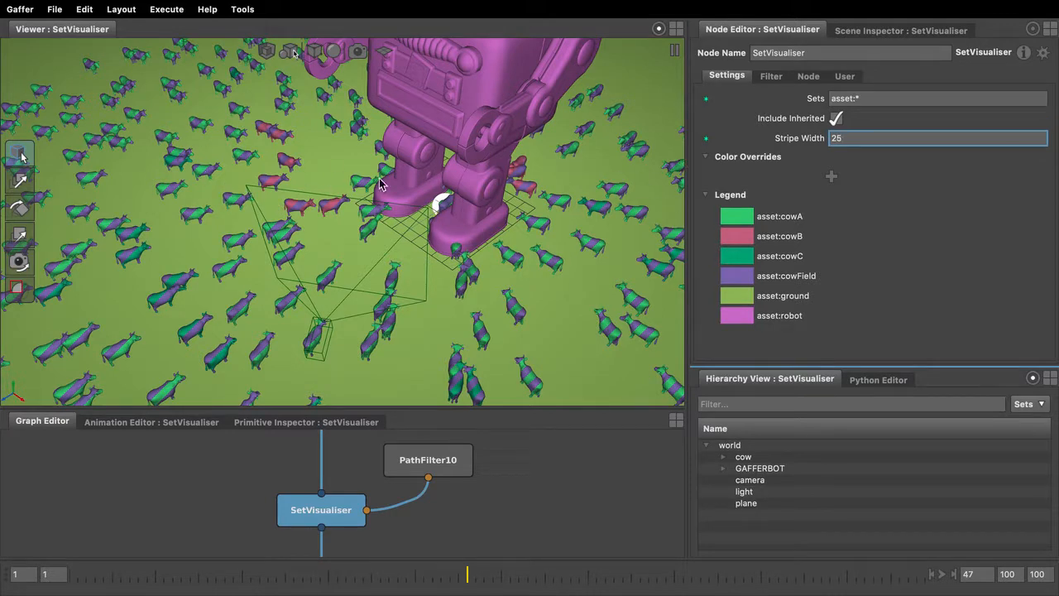
mouse_move(794, 283)
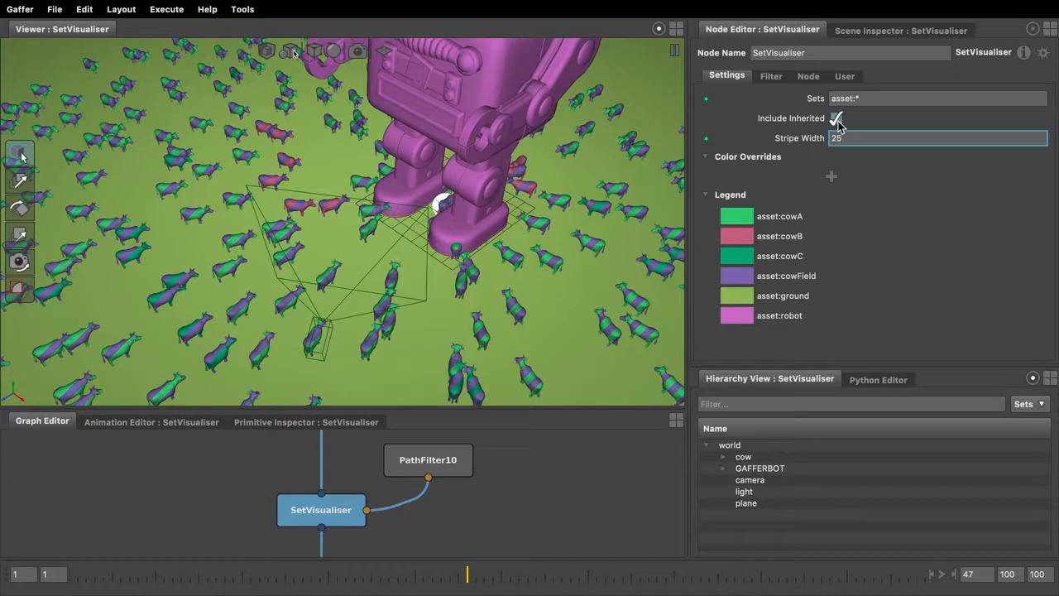
Step: Turn off Include Inherited so each cow shows a solid single asset-set colour
click(838, 118)
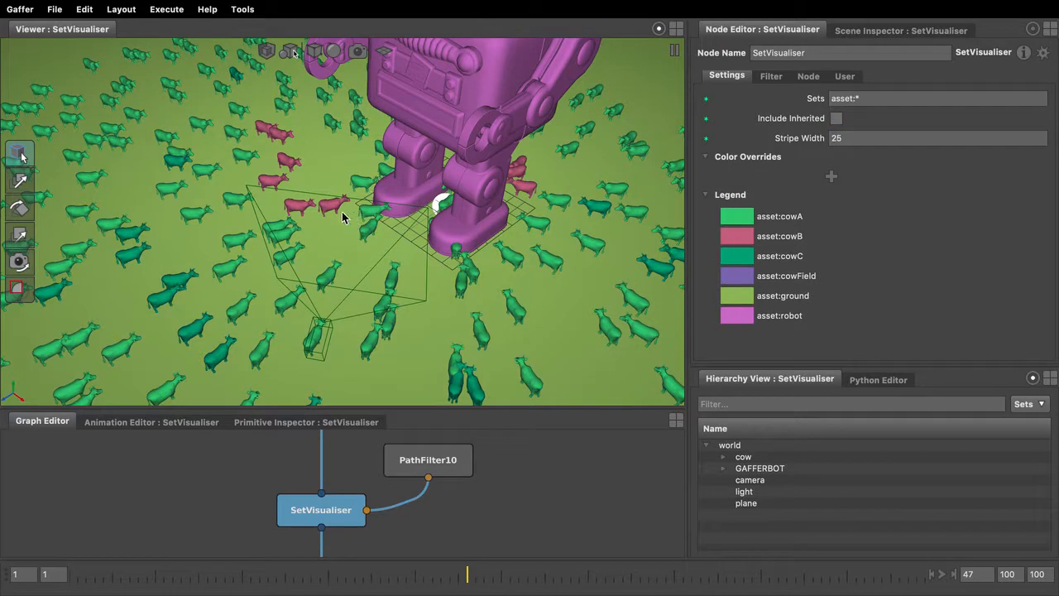
mouse_move(646, 230)
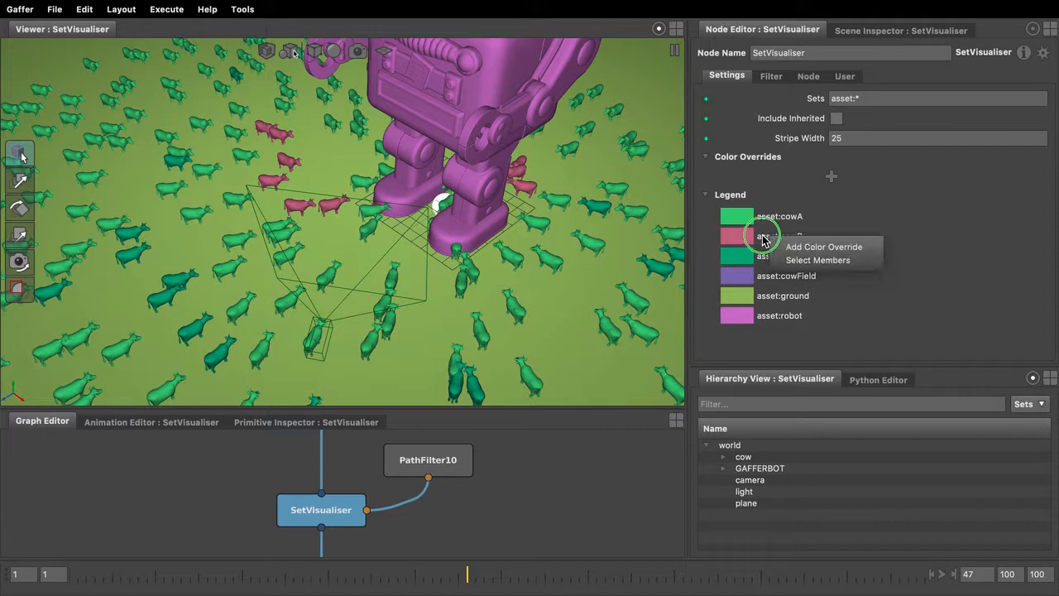
mouse_move(818, 260)
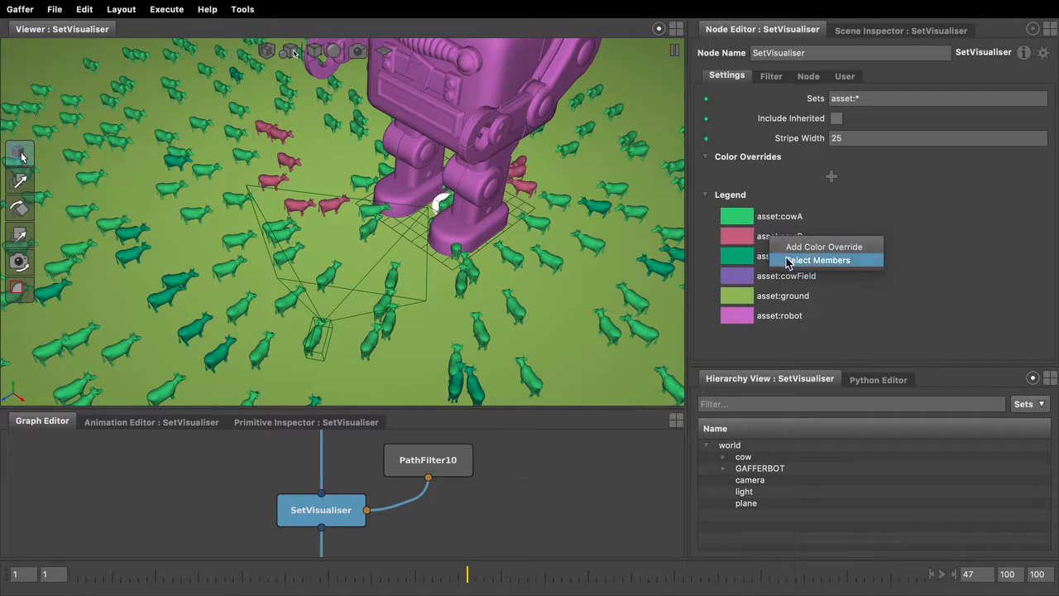
Step: Select every member of the asset:cowB set from its legend entry
click(821, 260)
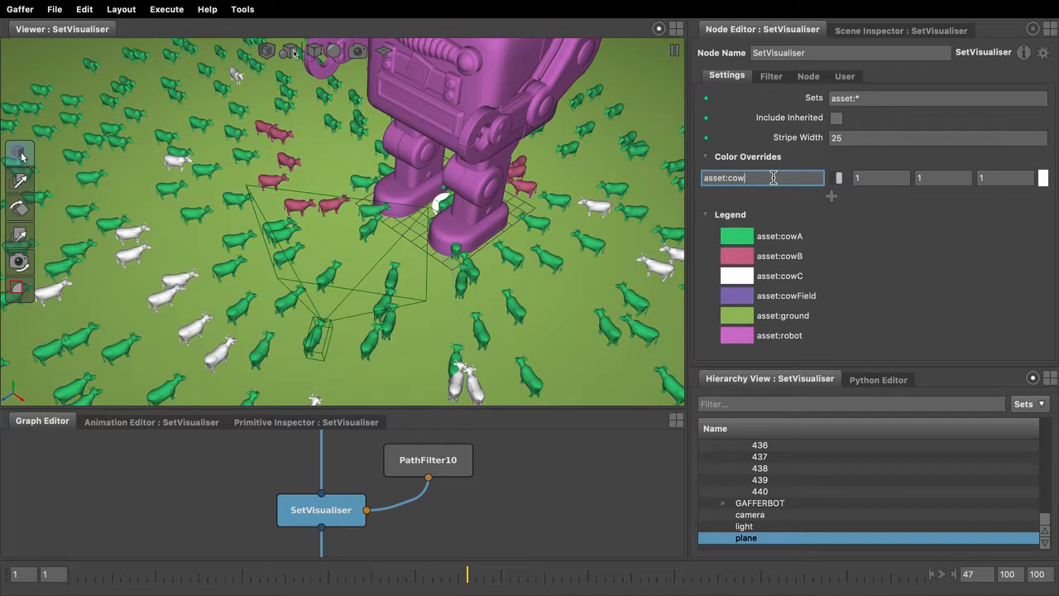
Step: Name the new white colour override asset:cowC so only those cows render white
text(*)
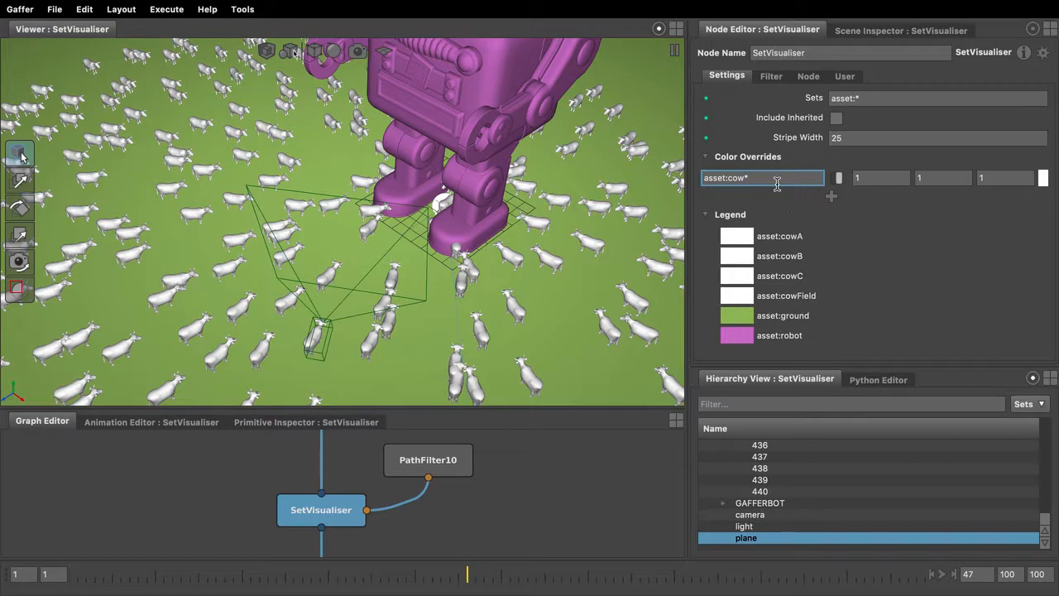
text(asset:cowC)
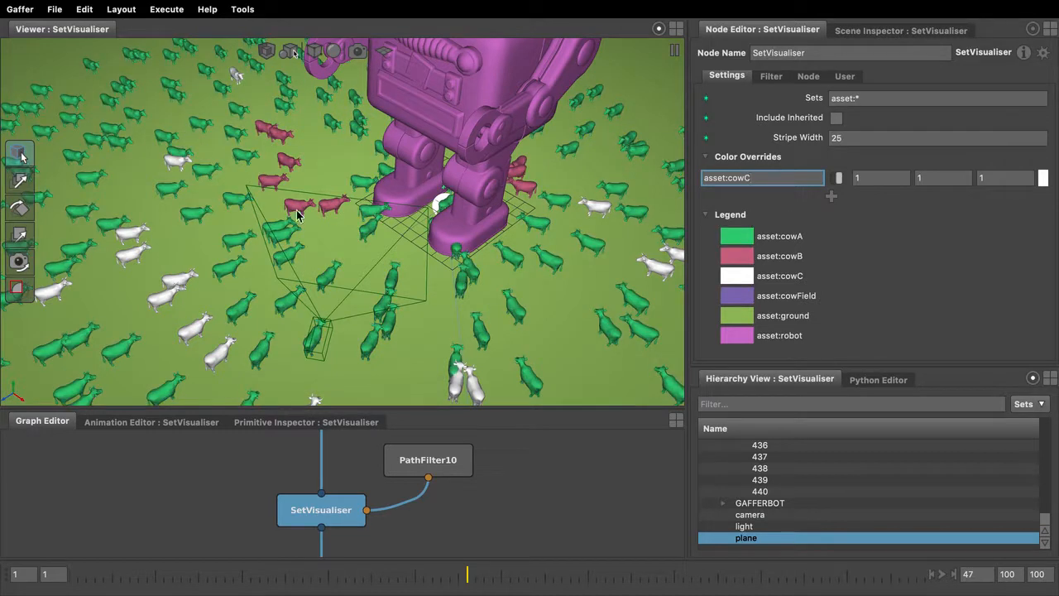